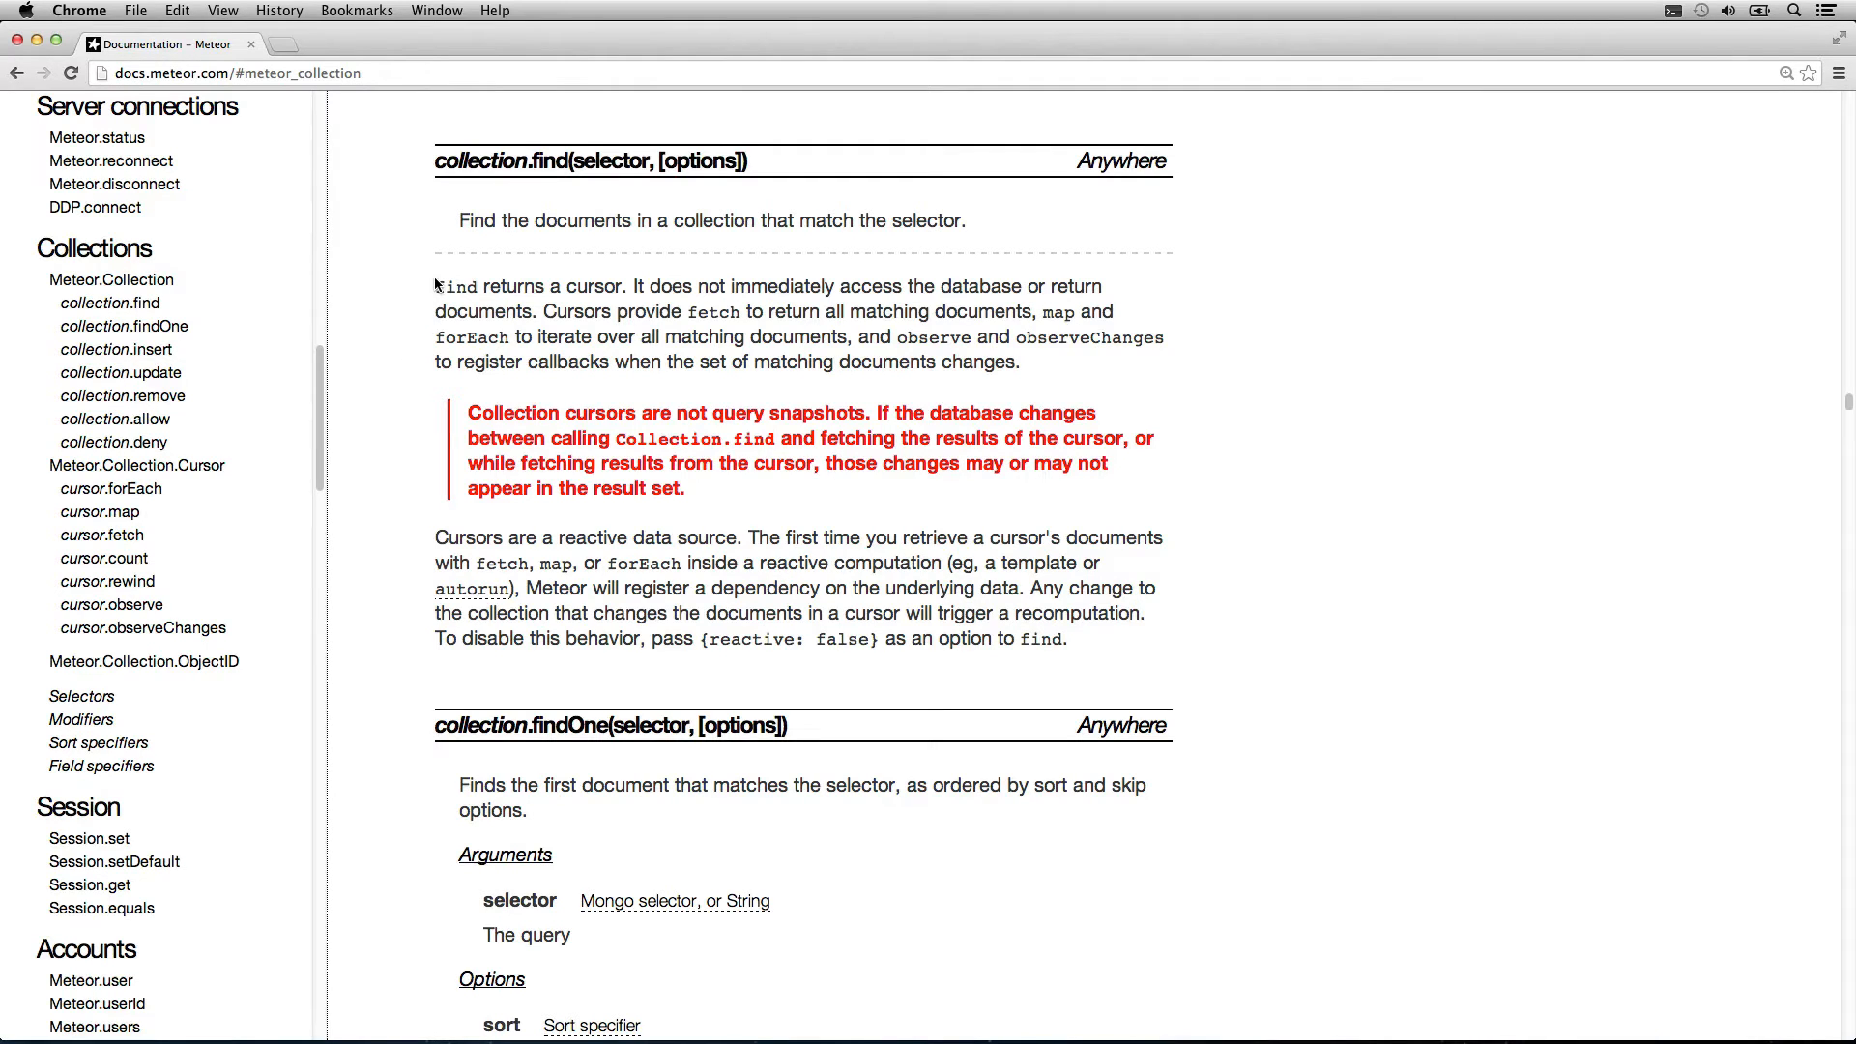
Highlight the sentence 'find returns a cursor' in the collection.find description.
left_click_drag(435, 286, 621, 286)
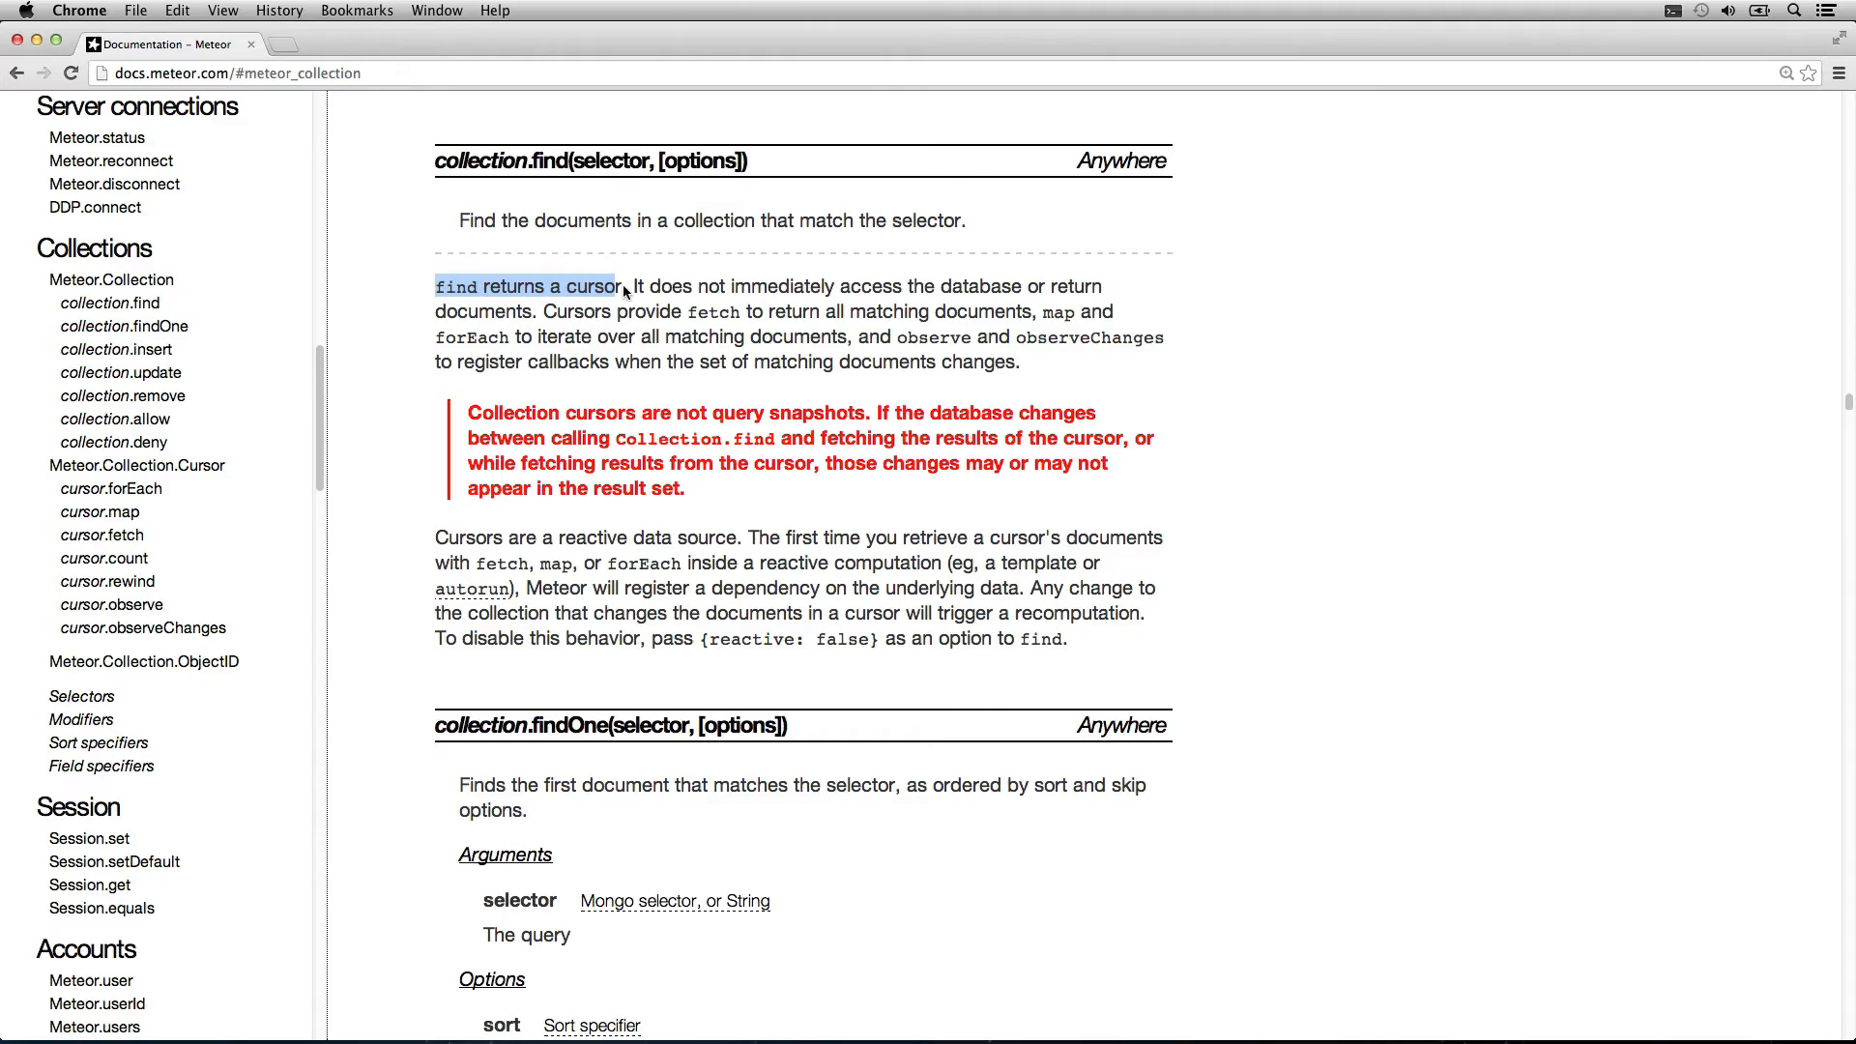